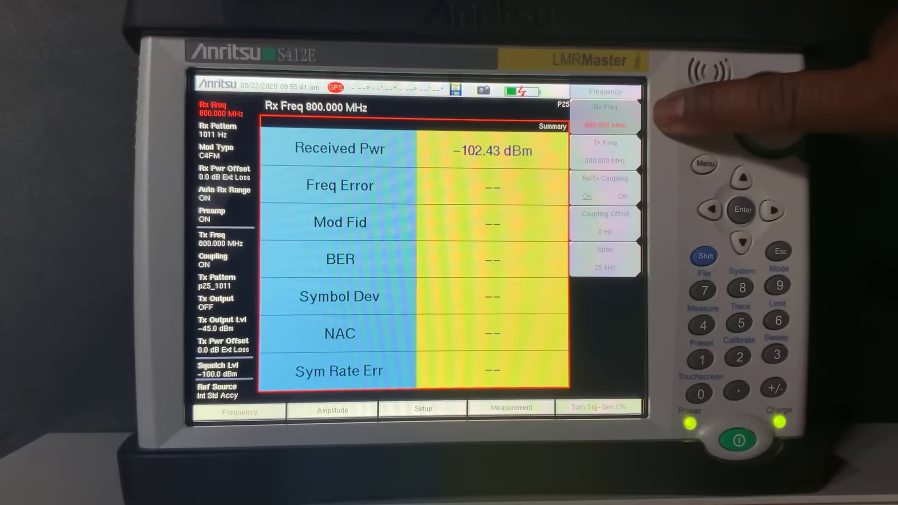
mouse_move(767, 106)
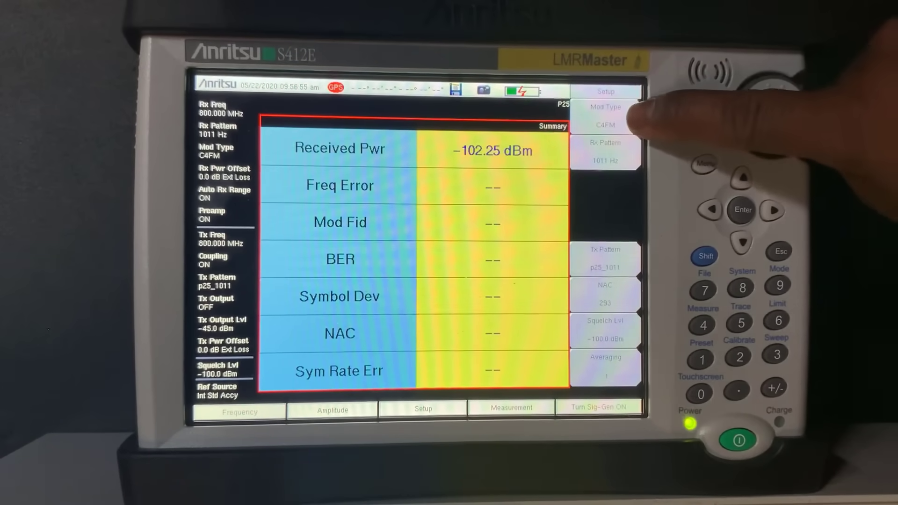
Show the P25 Setup soft keys: Mod Type, Rx/Tx Pattern, NAC, Squelch Lvl and Averaging
click(606, 114)
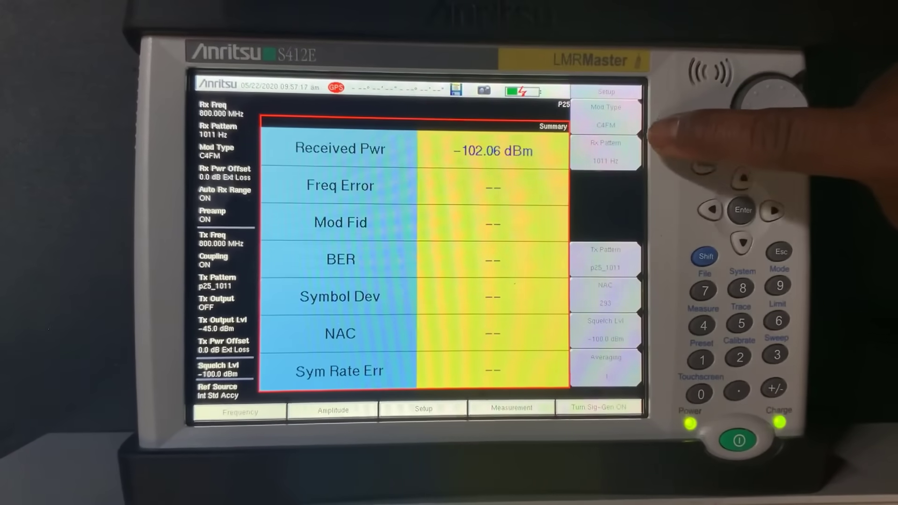
click(605, 150)
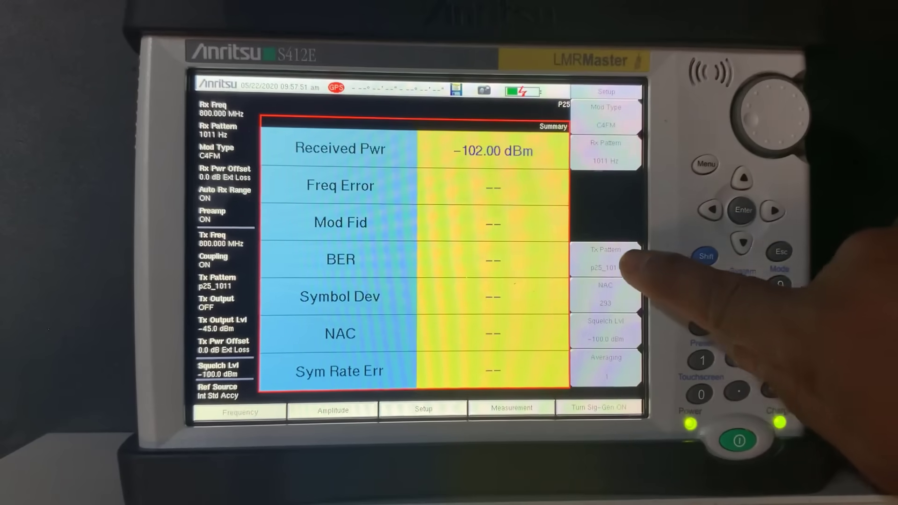
click(605, 259)
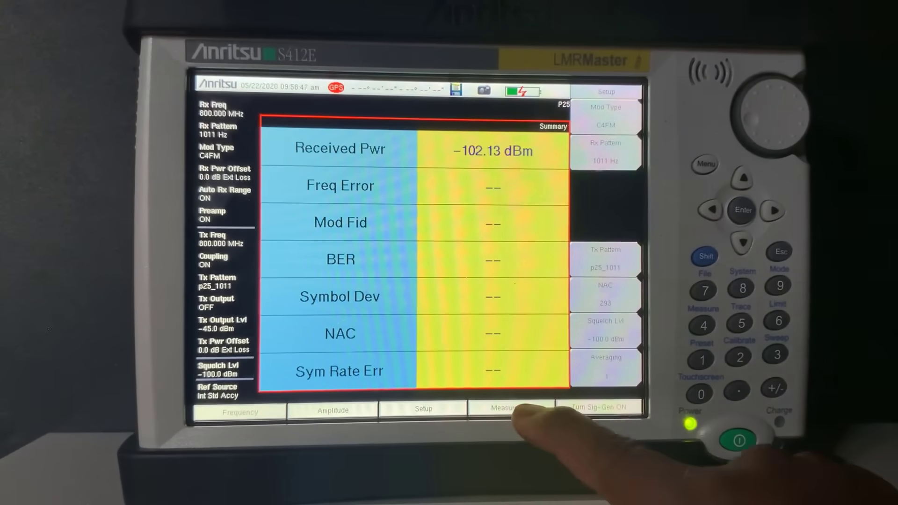
Bring up the Measurement display options for the P25 analyzer
click(504, 409)
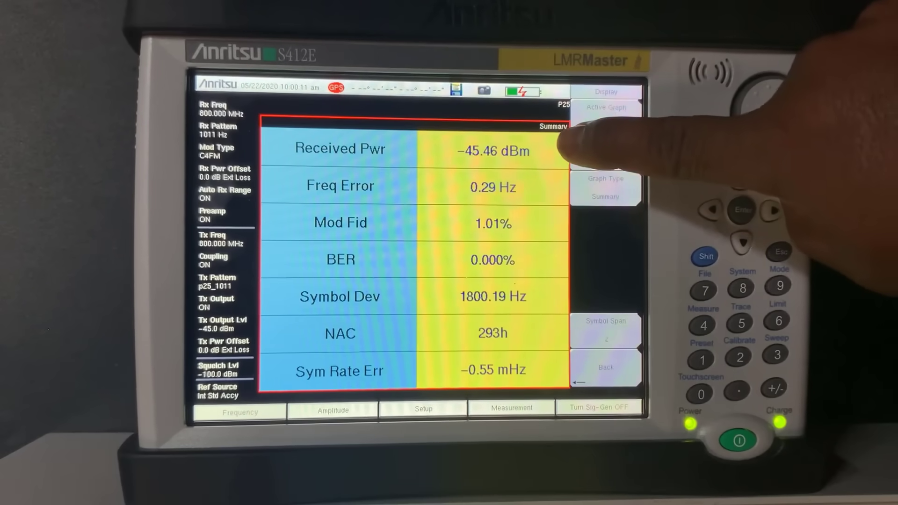
Turn the signal generator on so the P25 summary reads the transmitted signal
click(605, 107)
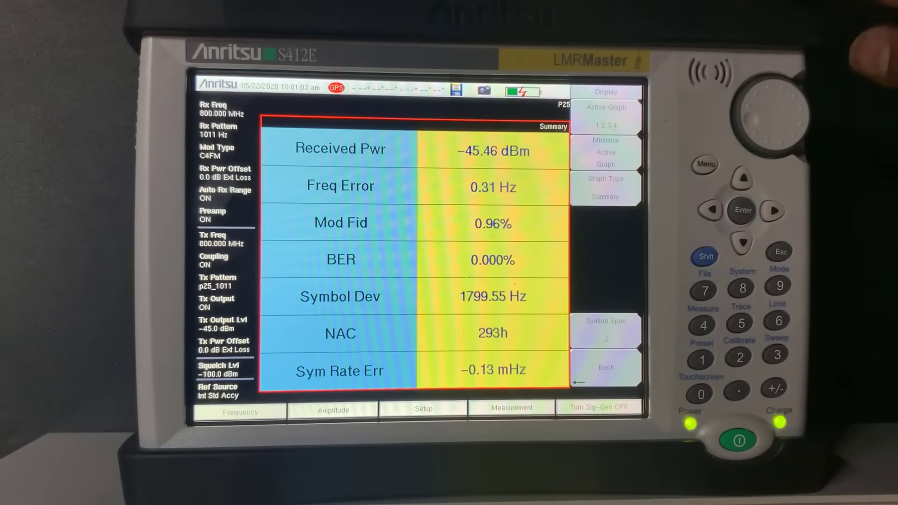
Set one graph to Linear Constellation and another to Histogram via the Graph Type selector
click(605, 183)
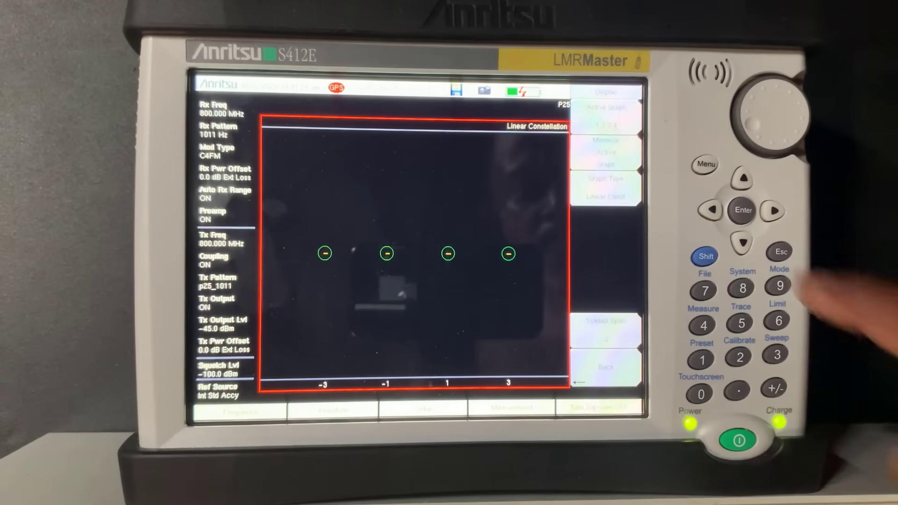
click(605, 178)
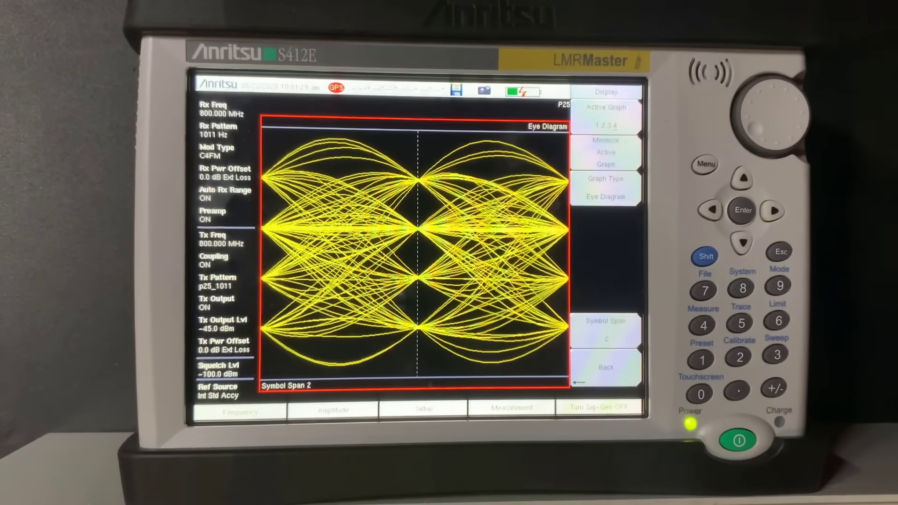
click(605, 187)
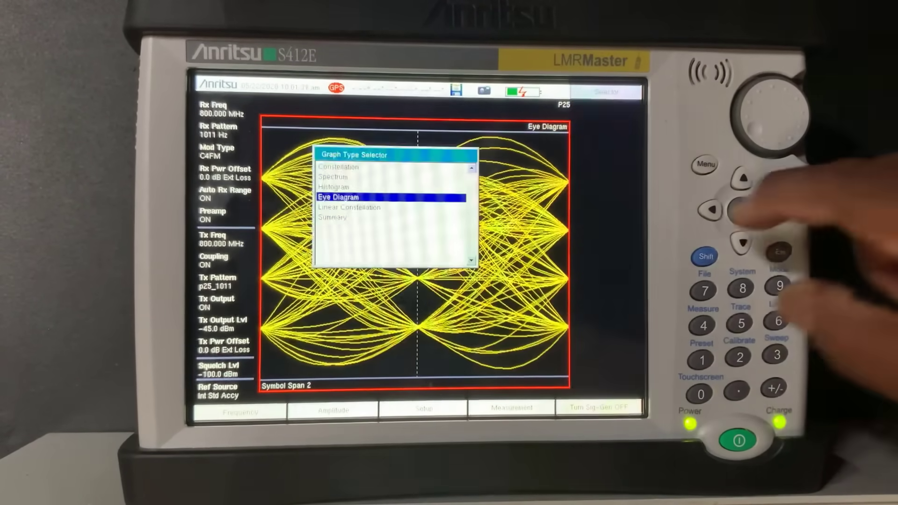
click(740, 177)
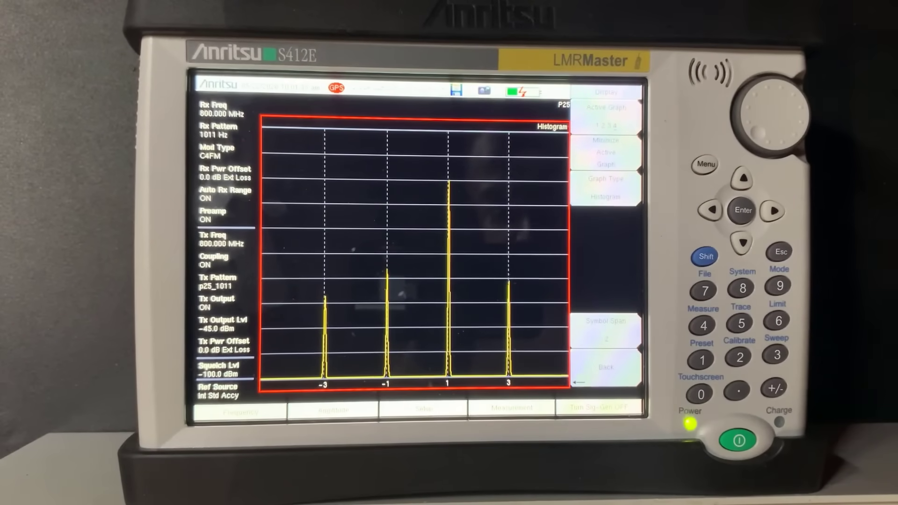
Choose the graph type for the next graph from the Graph Type selector
click(605, 196)
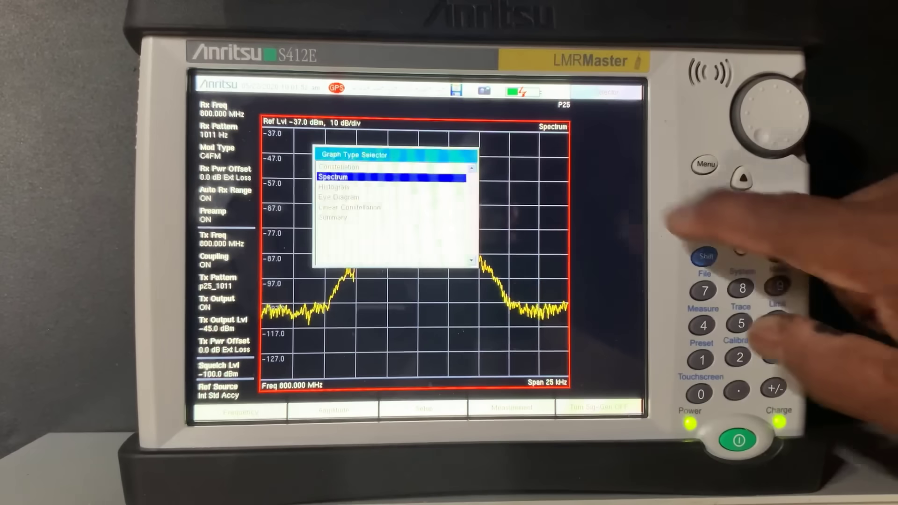
click(739, 178)
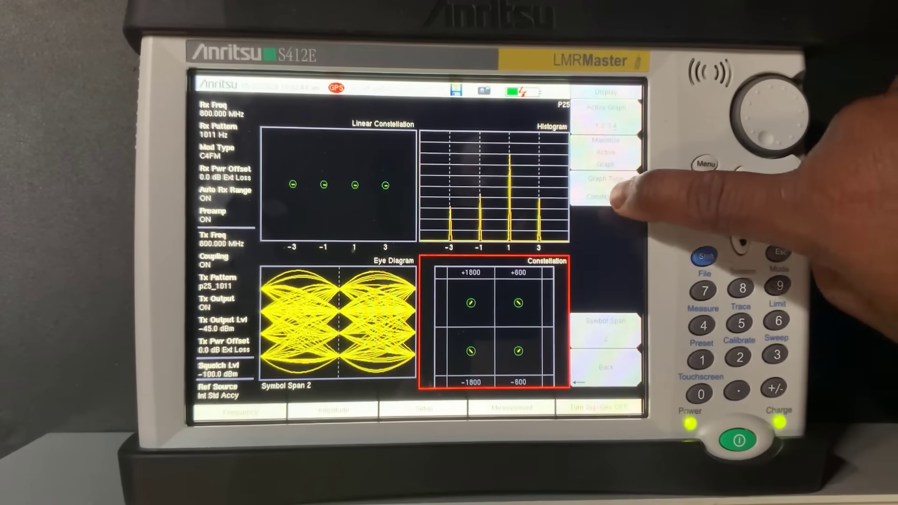
Assign Constellation to the fourth graph, completing the four-graph layout
click(605, 179)
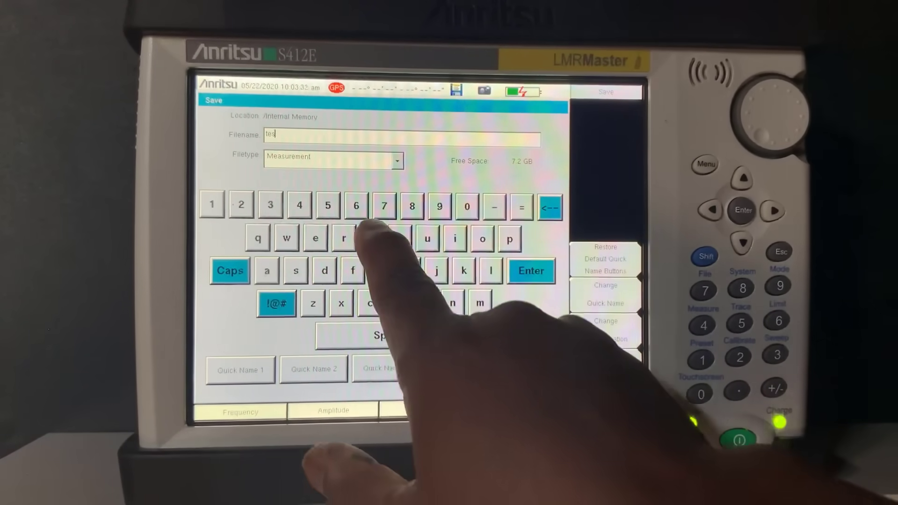
Finish typing the filename 'test 25' and save the measurement to Internal Memory
click(371, 239)
text(t 25)
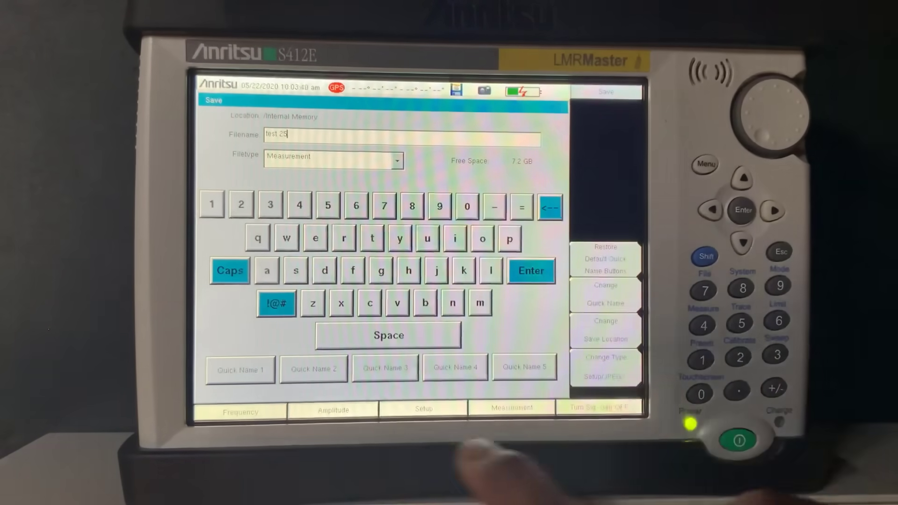
click(530, 271)
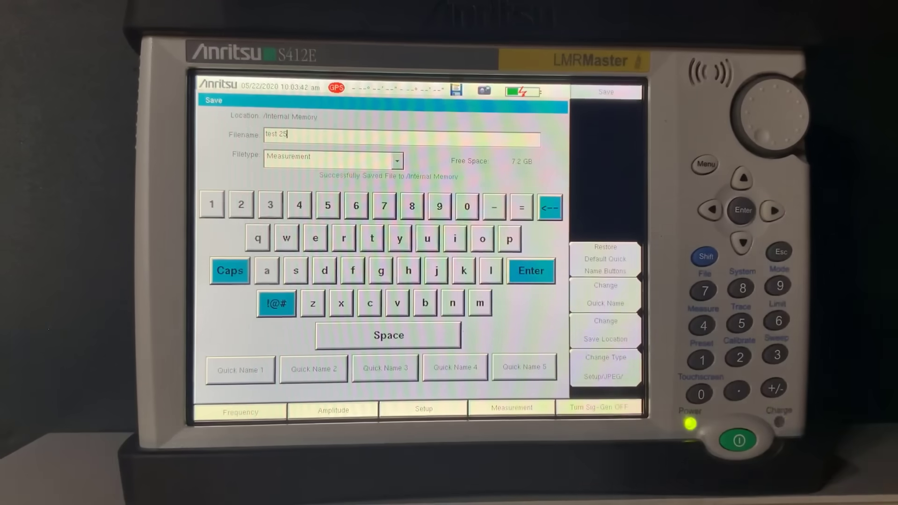